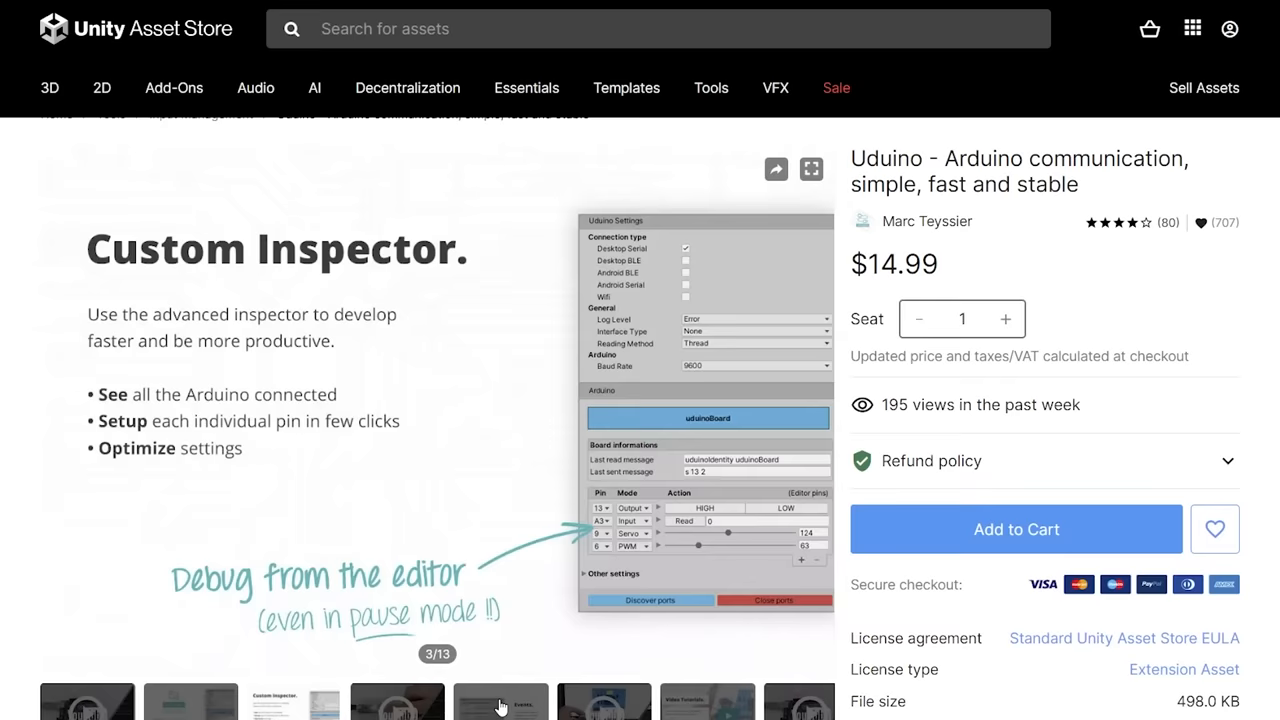
Show the Video Tutorials slide (image 7 of 13) in the Uduino gallery.
left_click(708, 700)
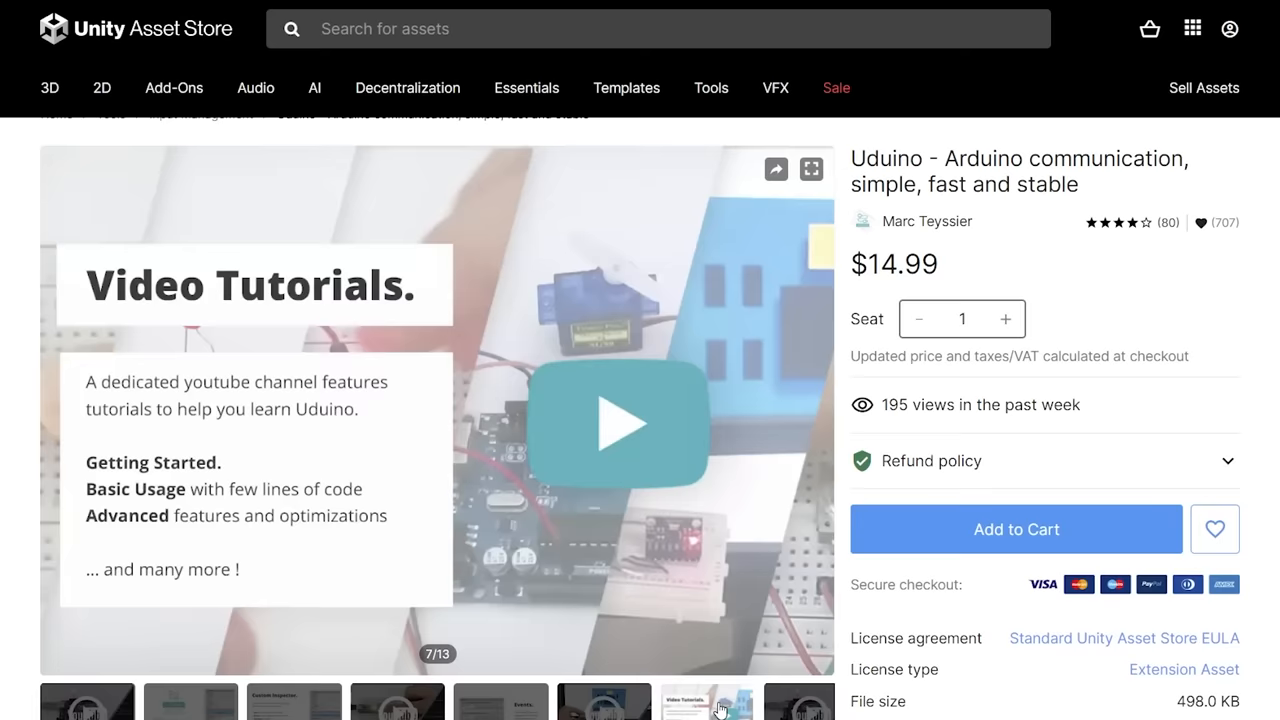